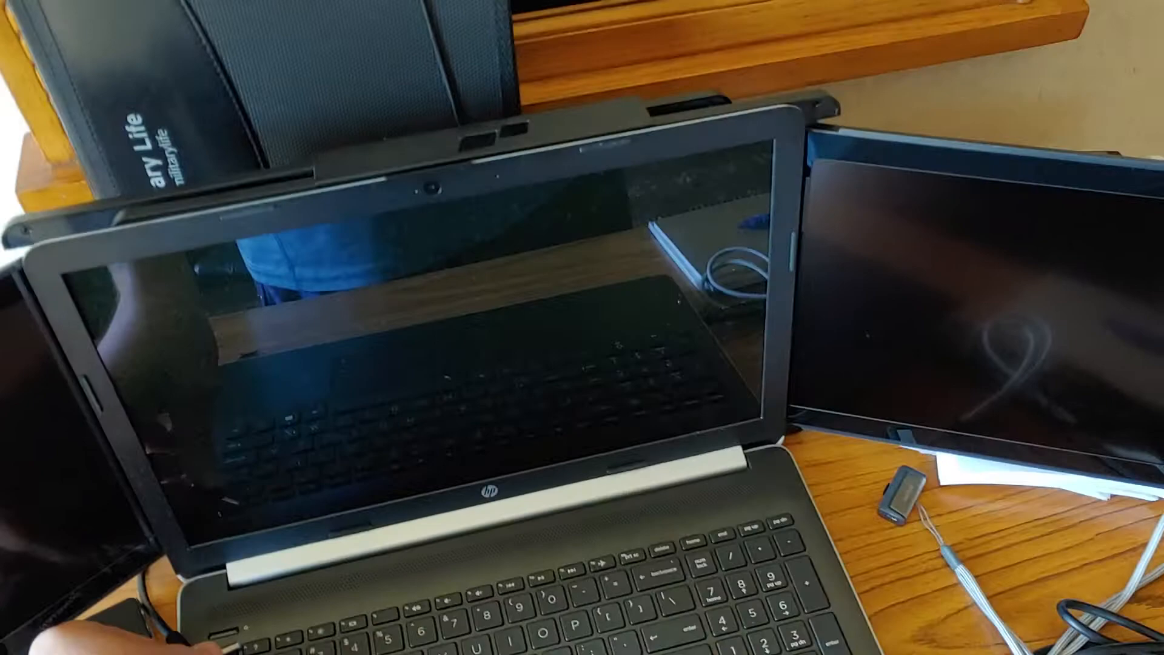
mouse_move(582, 328)
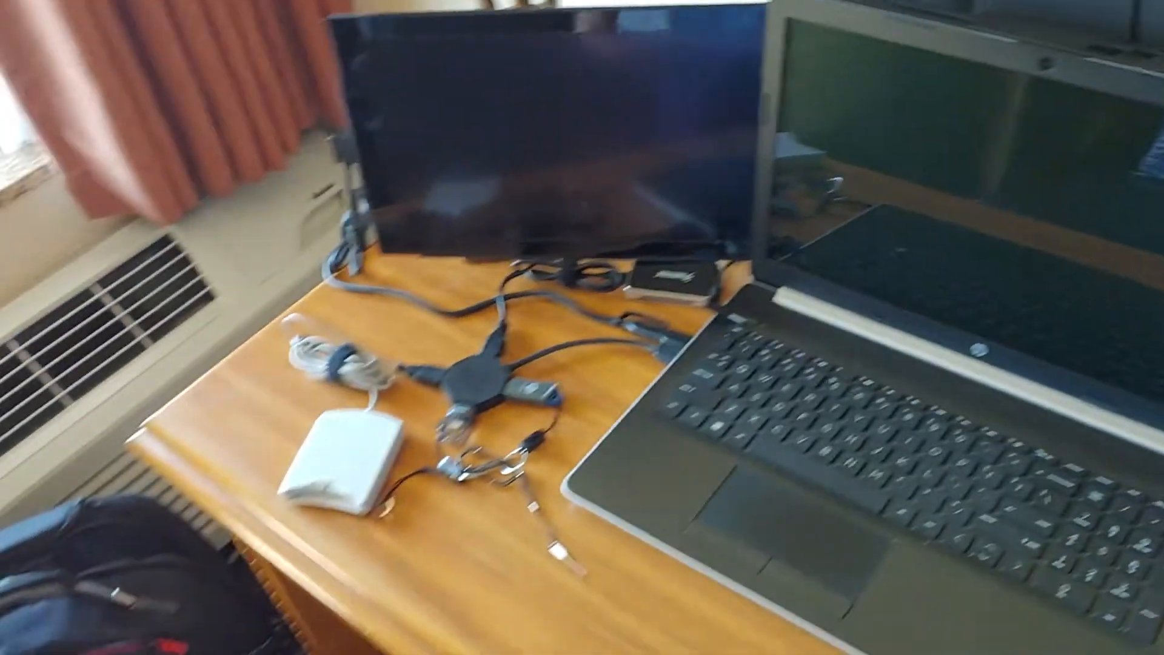